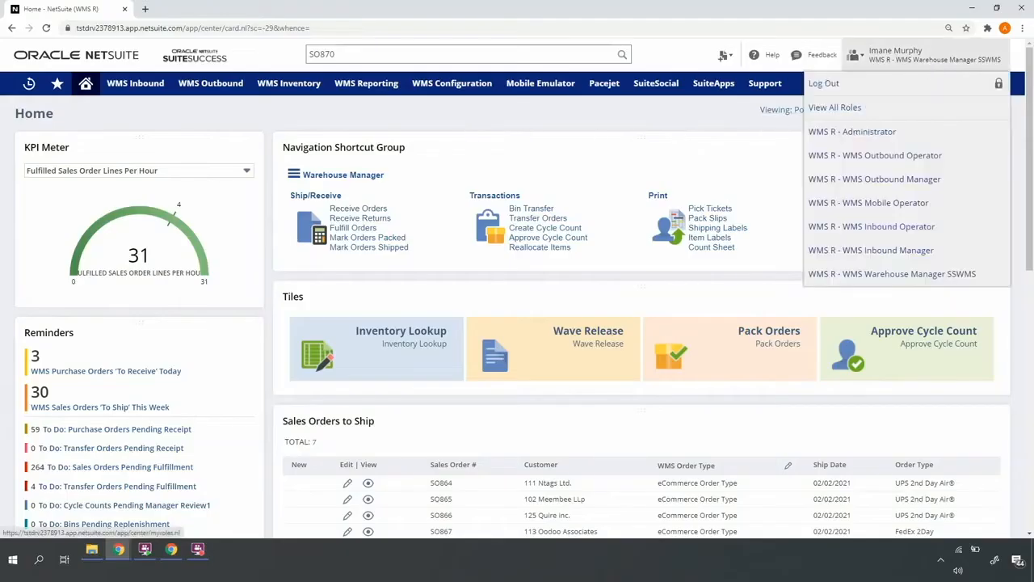
mouse_move(920, 73)
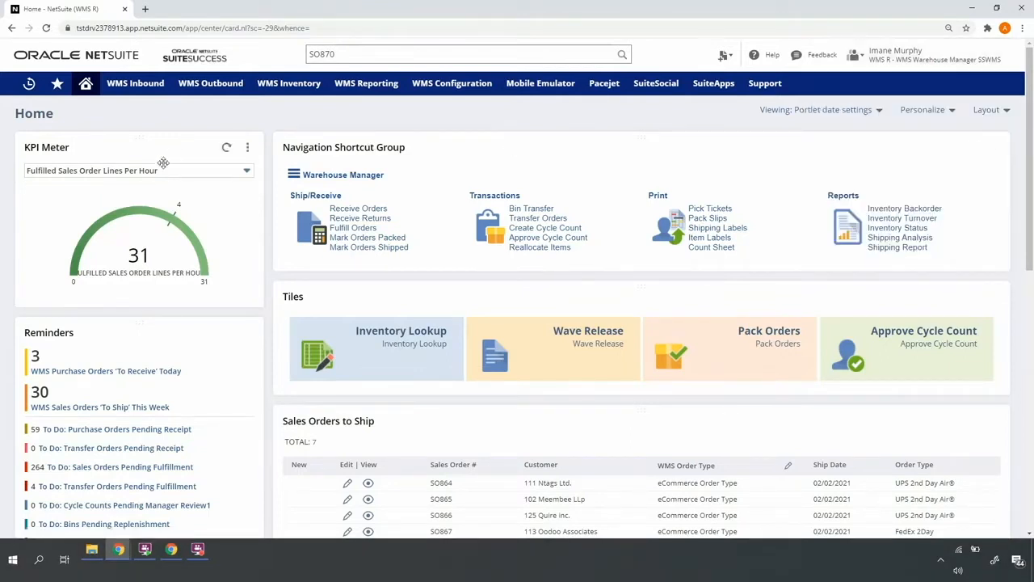
- Search for orders with the 'WMS SO Wave : Template for eCommerce UPS' wave criteria
scroll("down", 3)
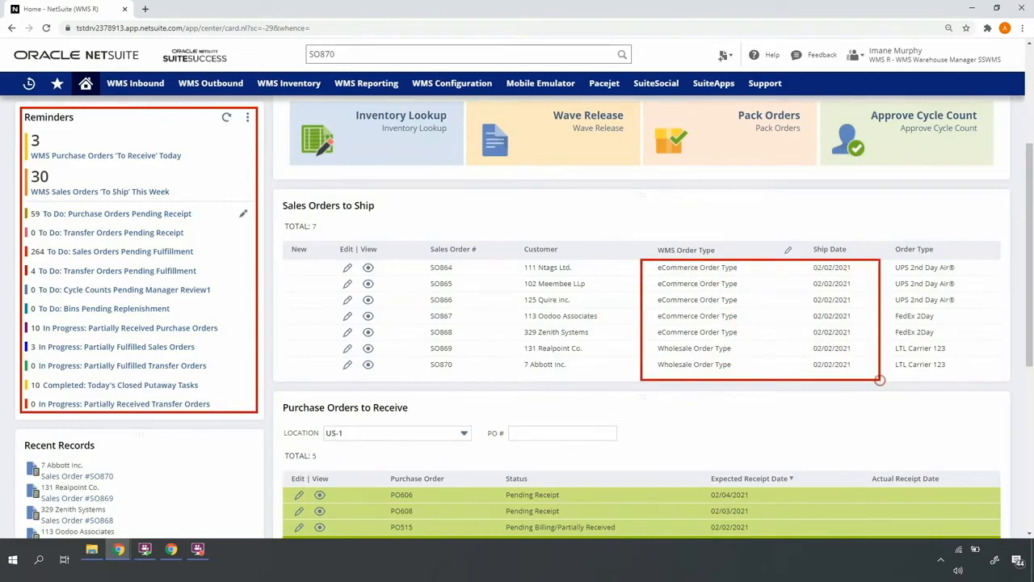
mouse_move(977, 262)
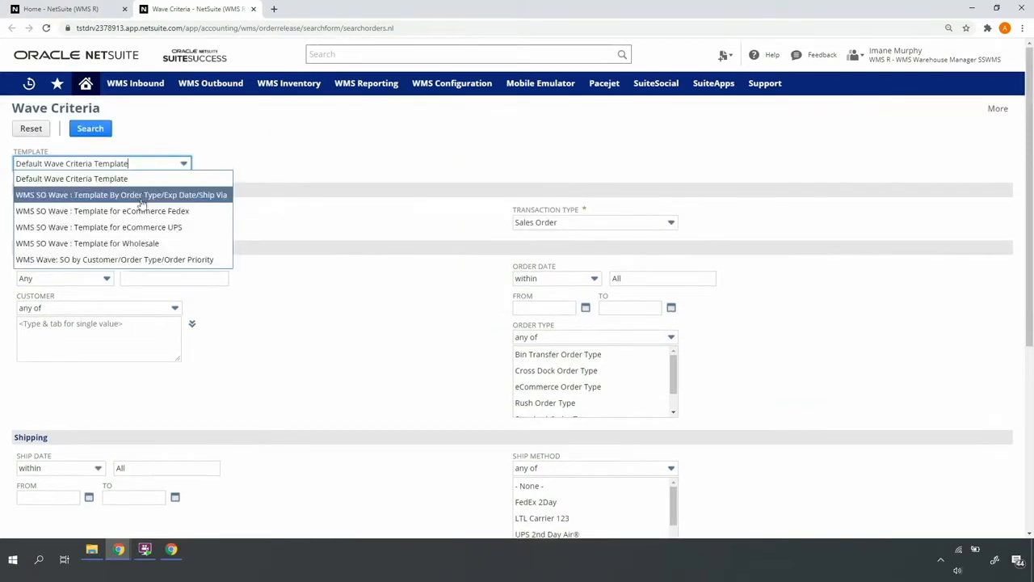
left_click(98, 226)
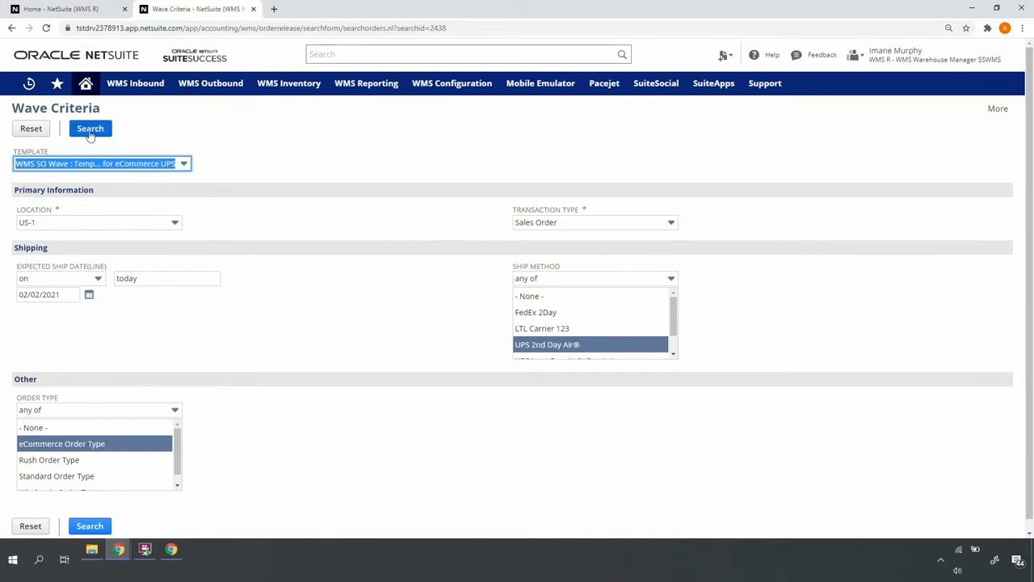
left_click(90, 129)
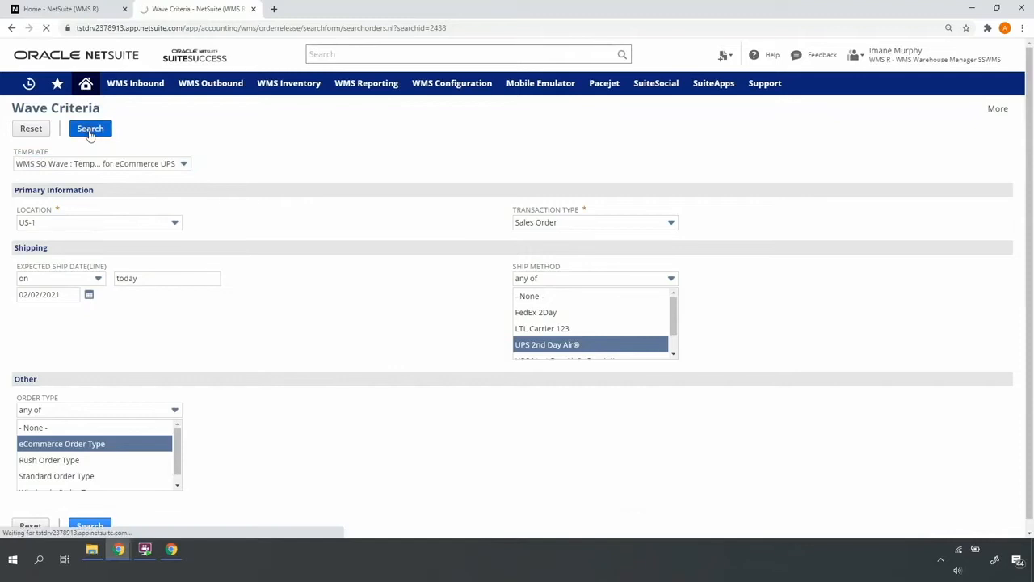
- Include all three orders SO864, SO865 and SO866 and review their line items
left_click(90, 129)
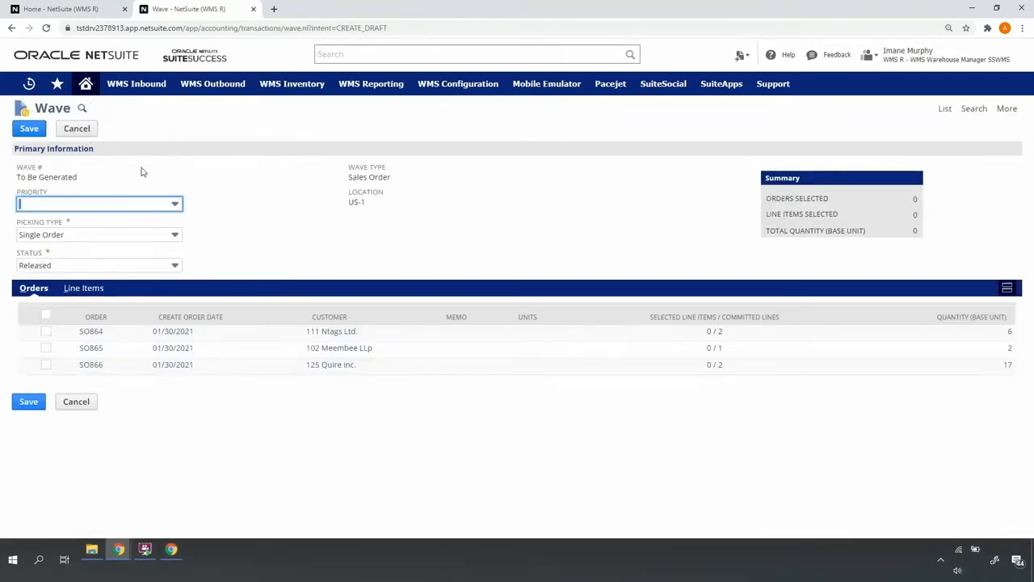
mouse_move(135, 281)
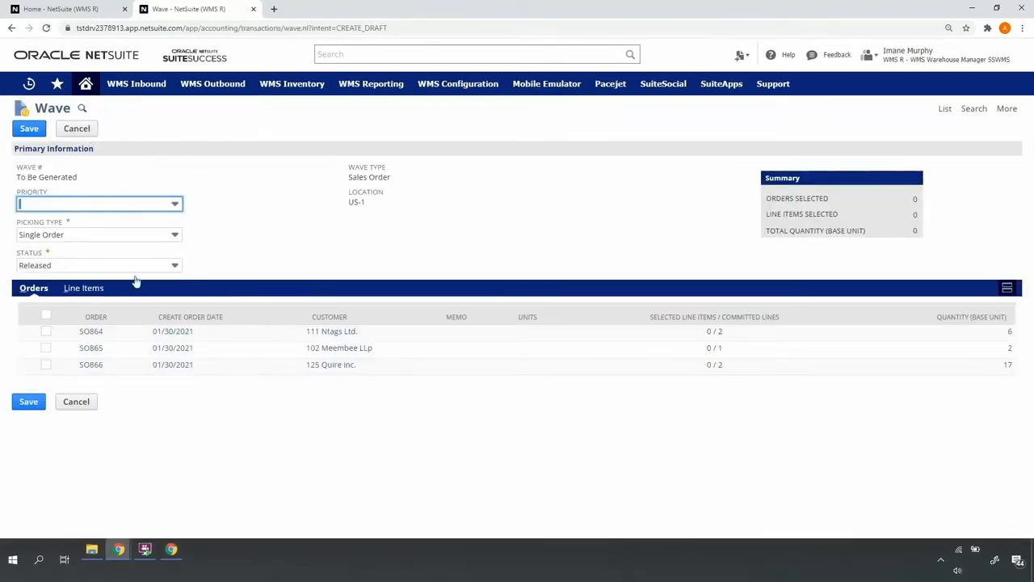
left_click(45, 313)
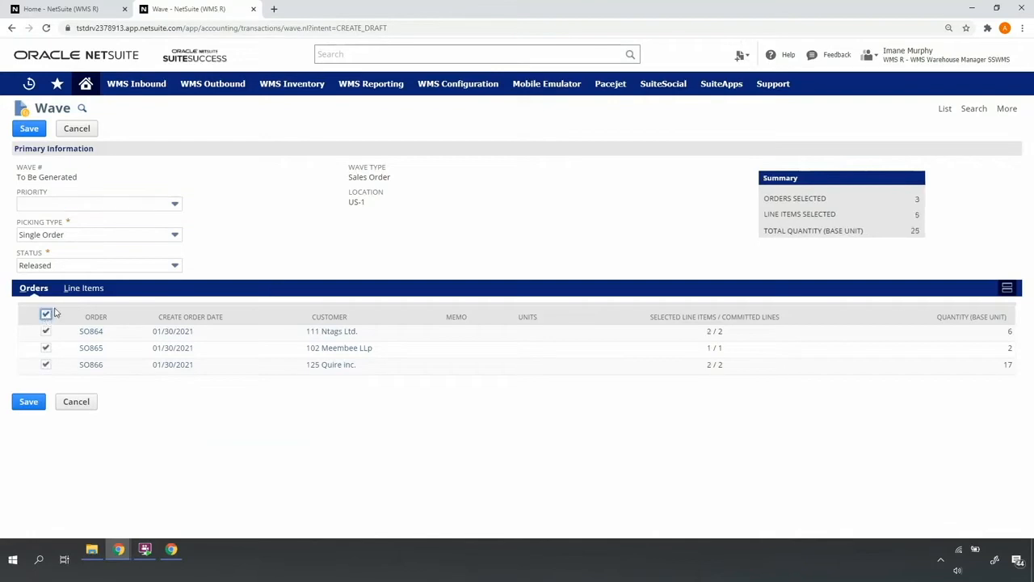
left_click(84, 287)
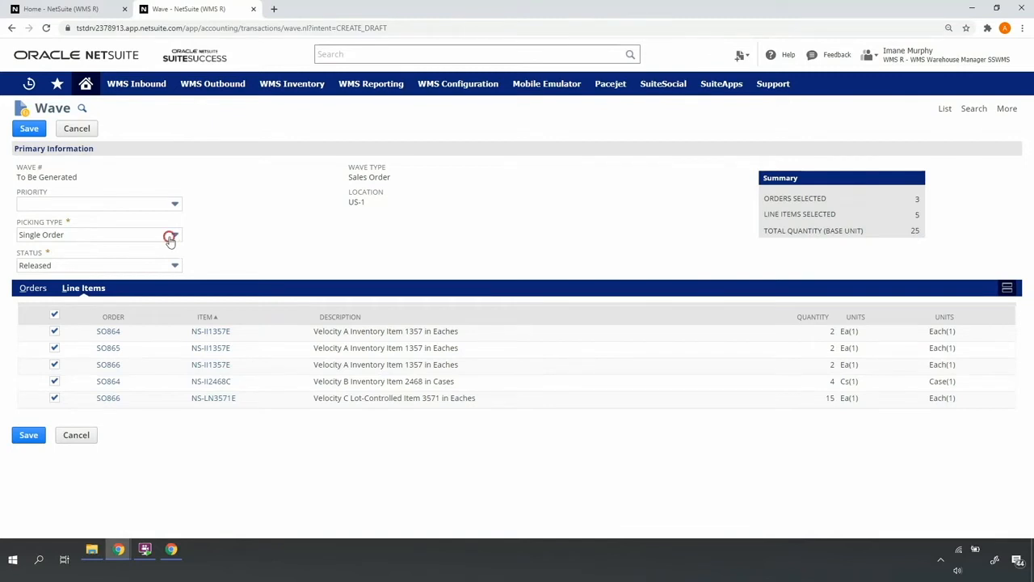
- Set Picking Type to Multiple Orders and save the wave as released WAVE150
left_click(169, 234)
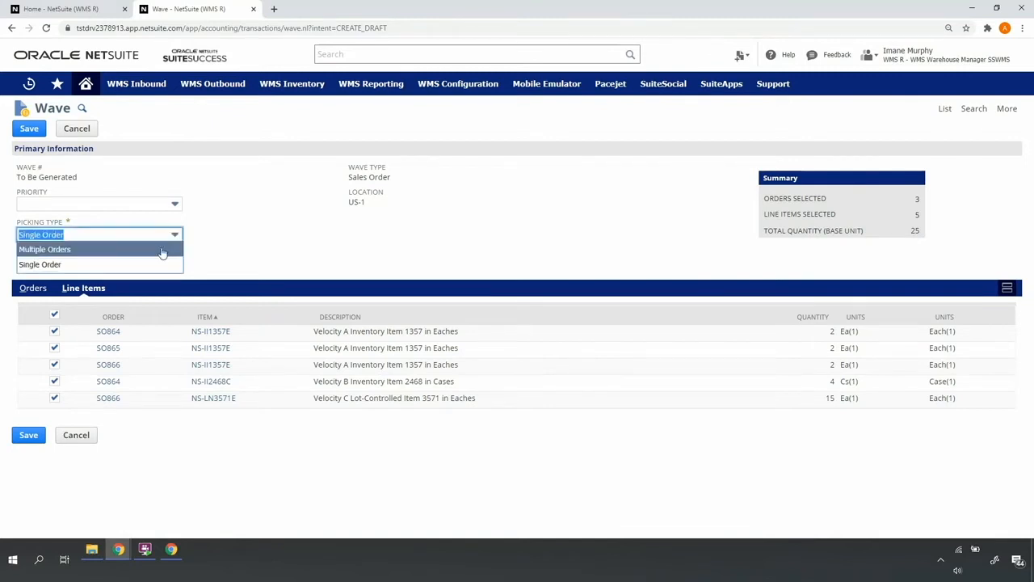
left_click(45, 249)
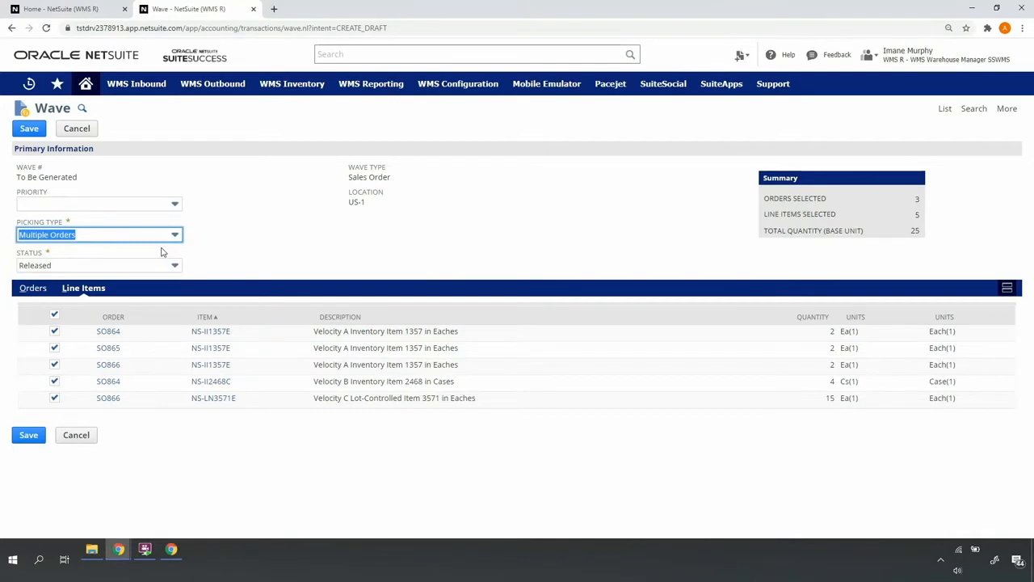
mouse_move(51, 176)
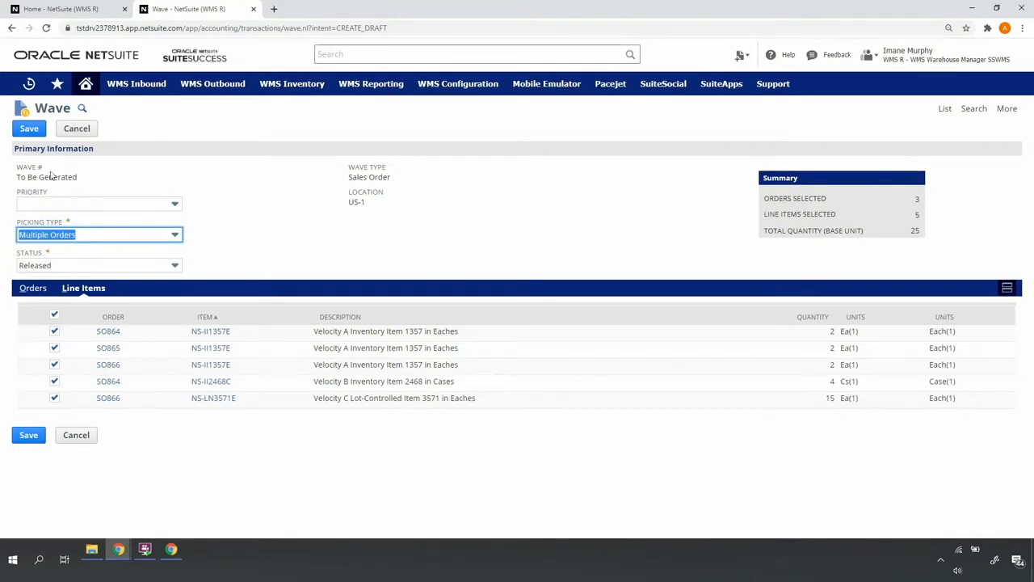
left_click(29, 128)
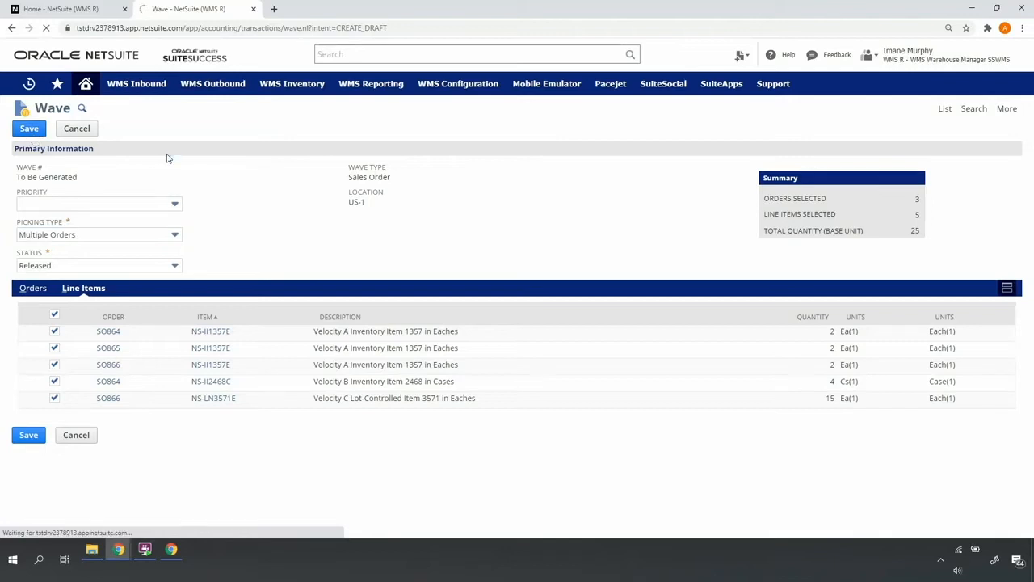
left_click(29, 128)
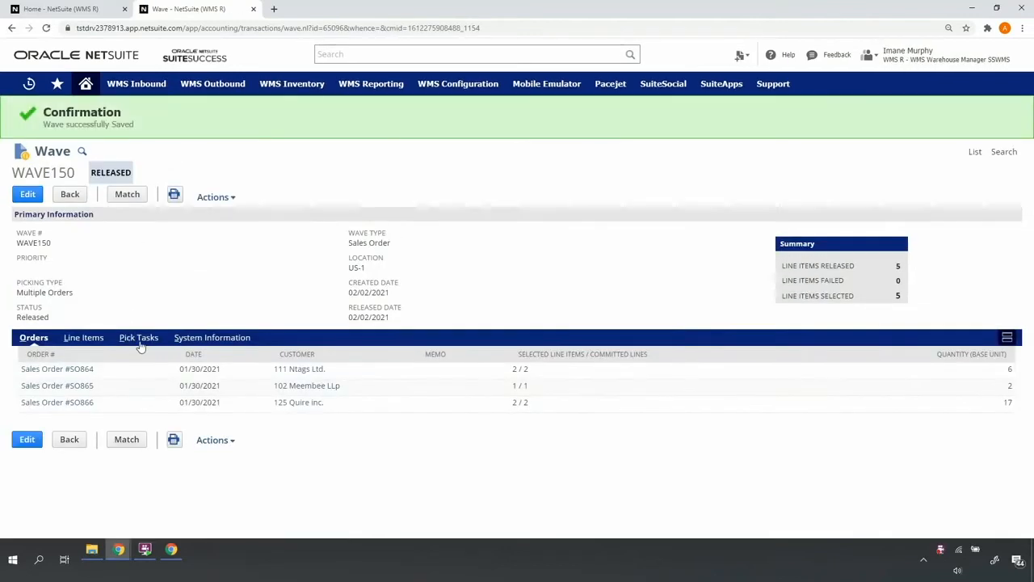
- Review WAVE150's three Ready pick tasks, then start releasing another wave from Actions
left_click(139, 337)
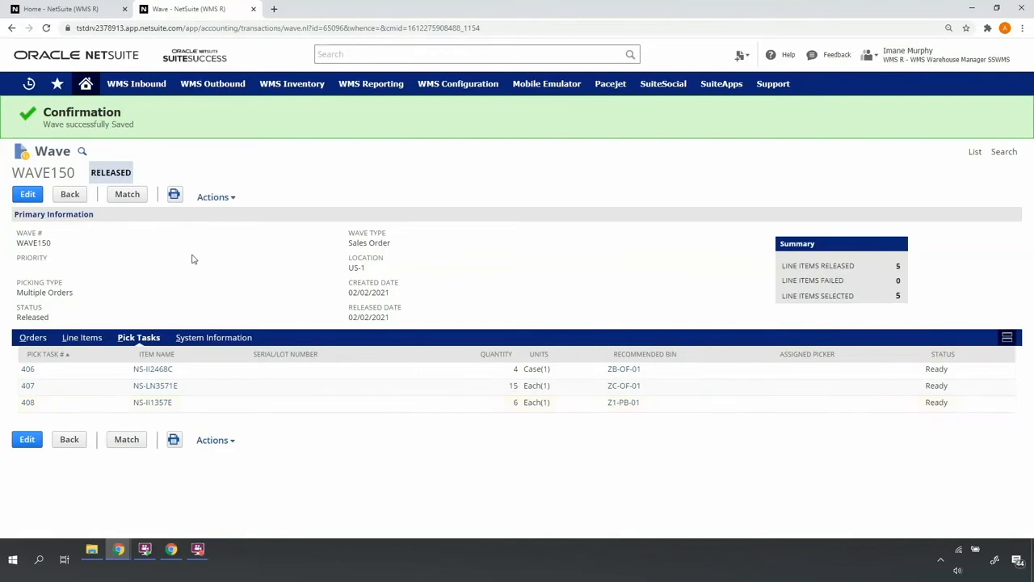
left_click(213, 197)
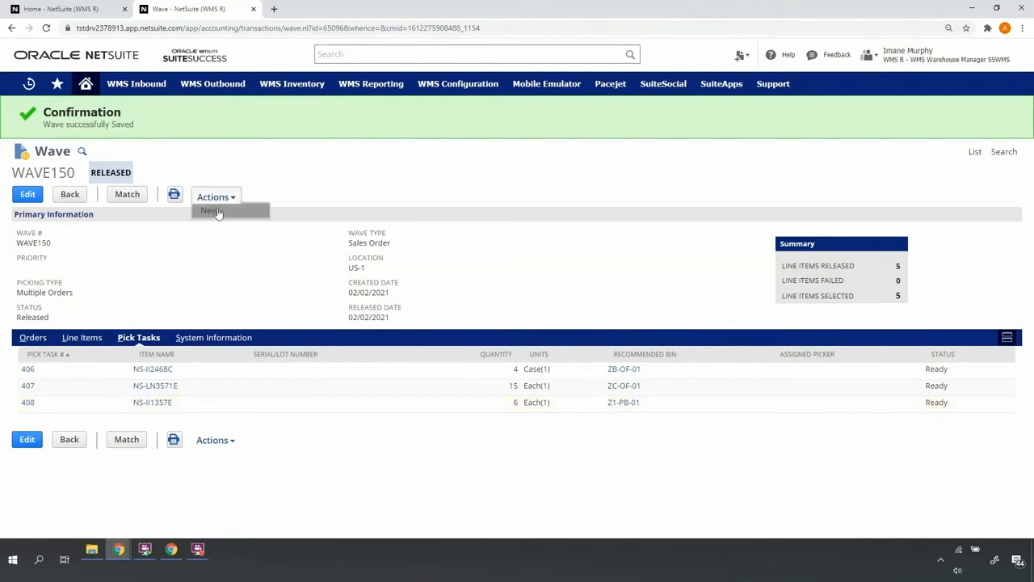
left_click(210, 210)
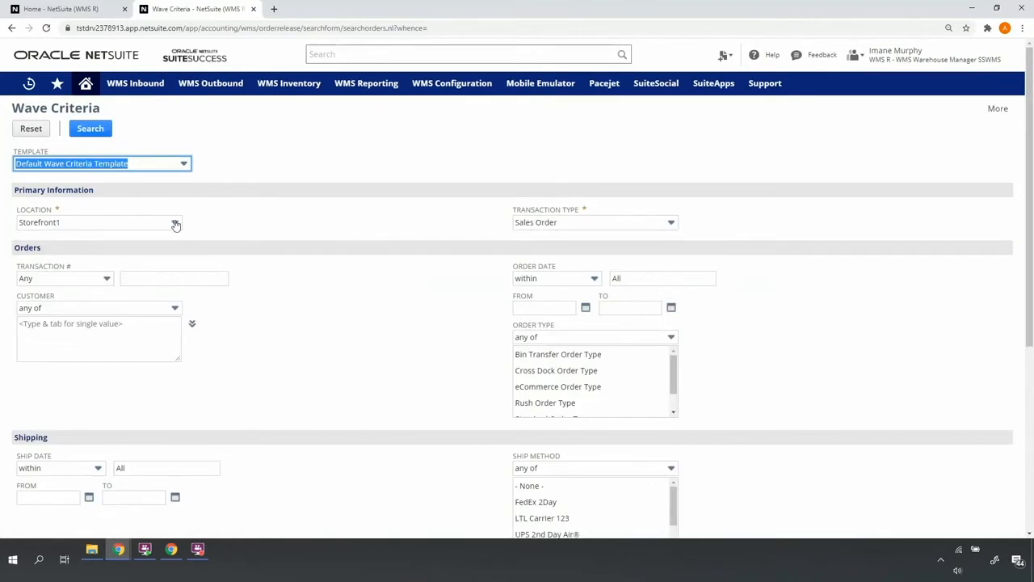
- Search with the 'WMS SO Wave: Template for Wholesale' criteria to draft a wave with SO869 and SO870
left_click(184, 163)
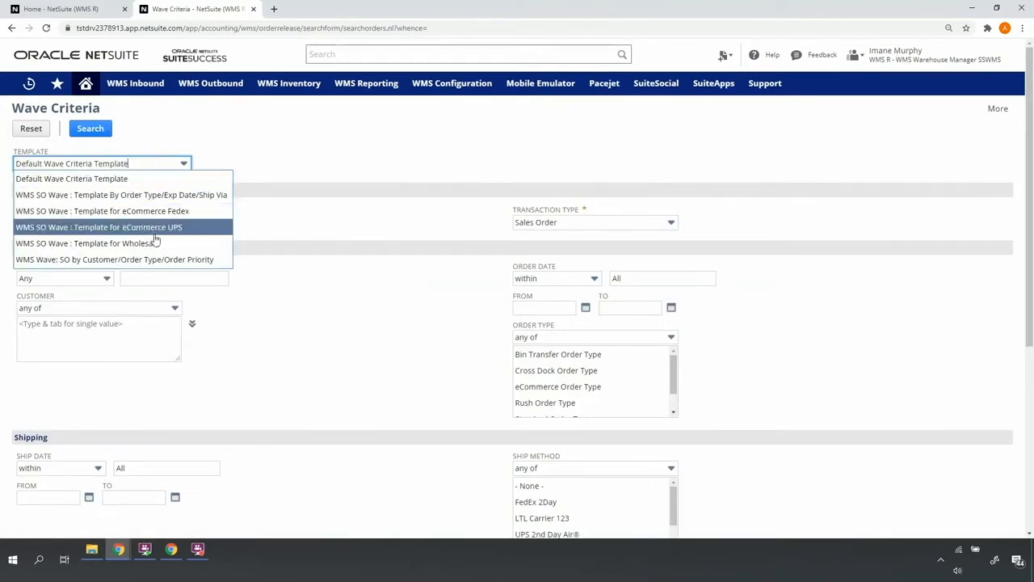
left_click(84, 243)
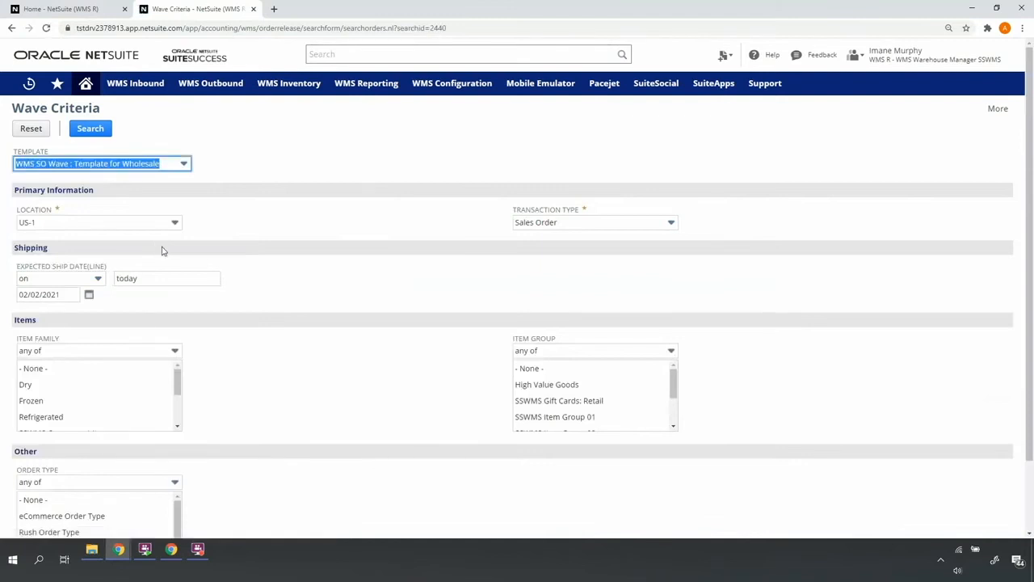
scroll("down", 3)
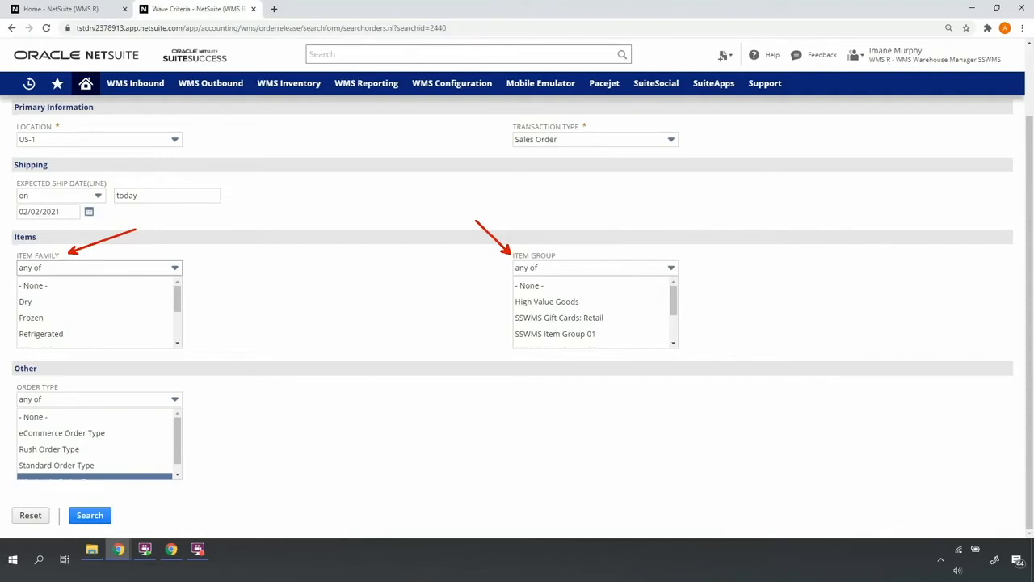
mouse_move(314, 285)
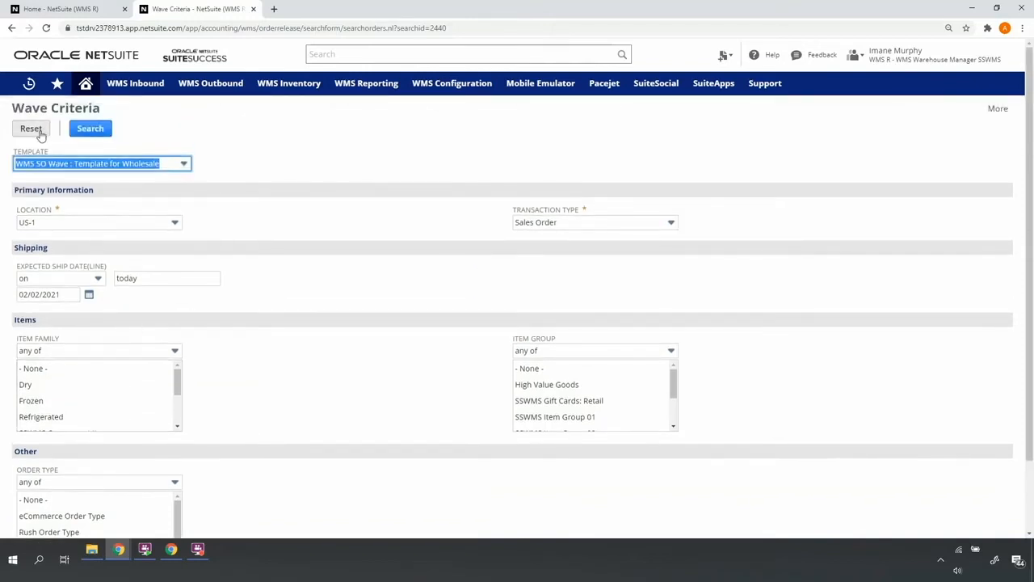
left_click(91, 128)
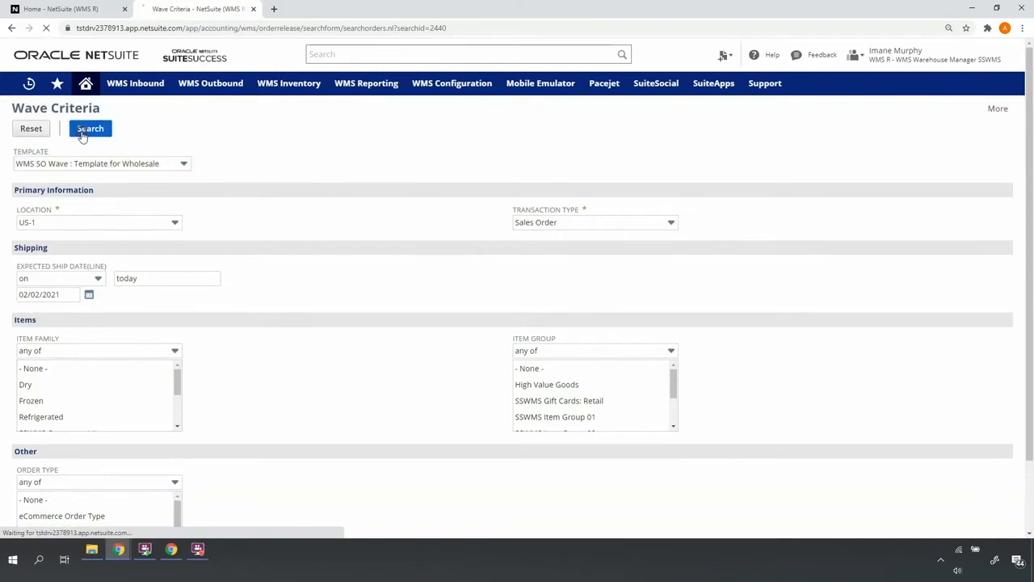
left_click(91, 128)
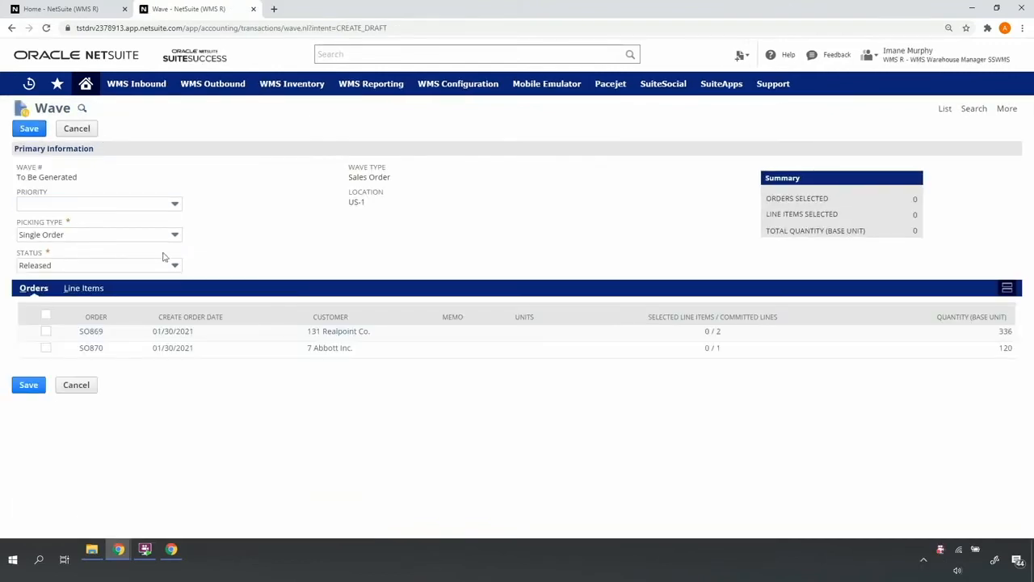
- Include both wholesale orders, set priority 1 and status Pending Release for WAVE151
left_click(45, 315)
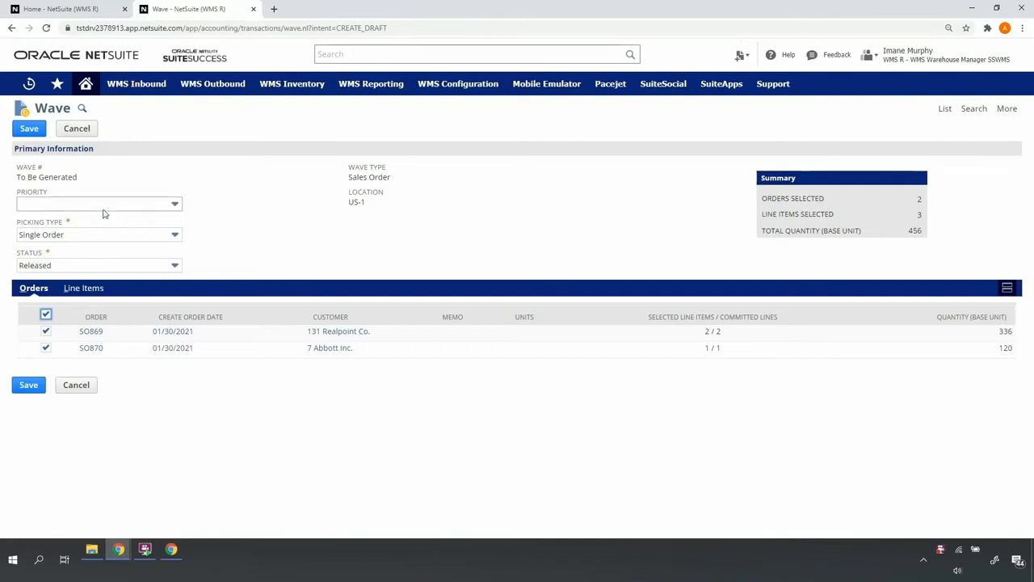
left_click(99, 203)
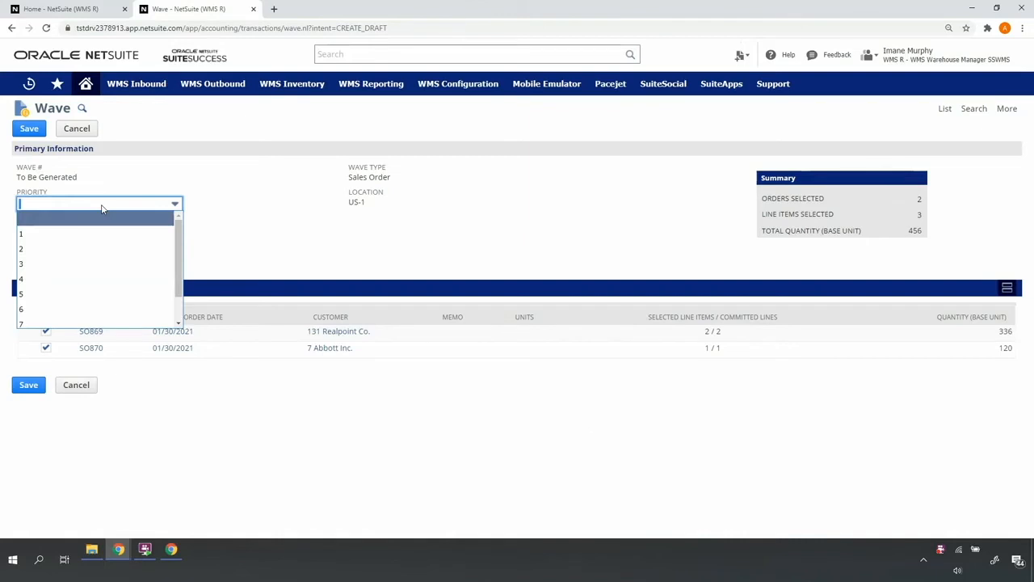
mouse_move(93, 232)
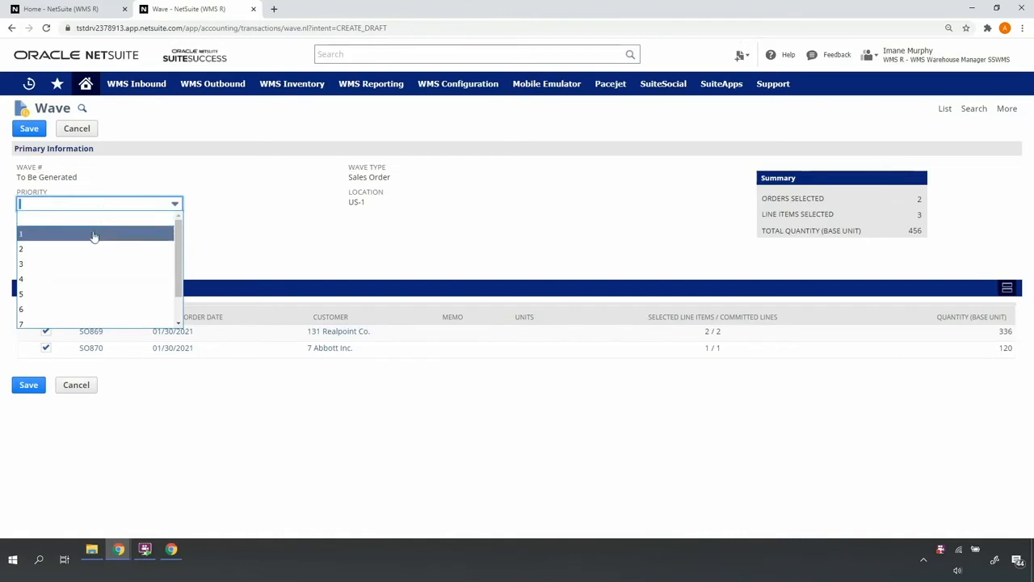
left_click(21, 233)
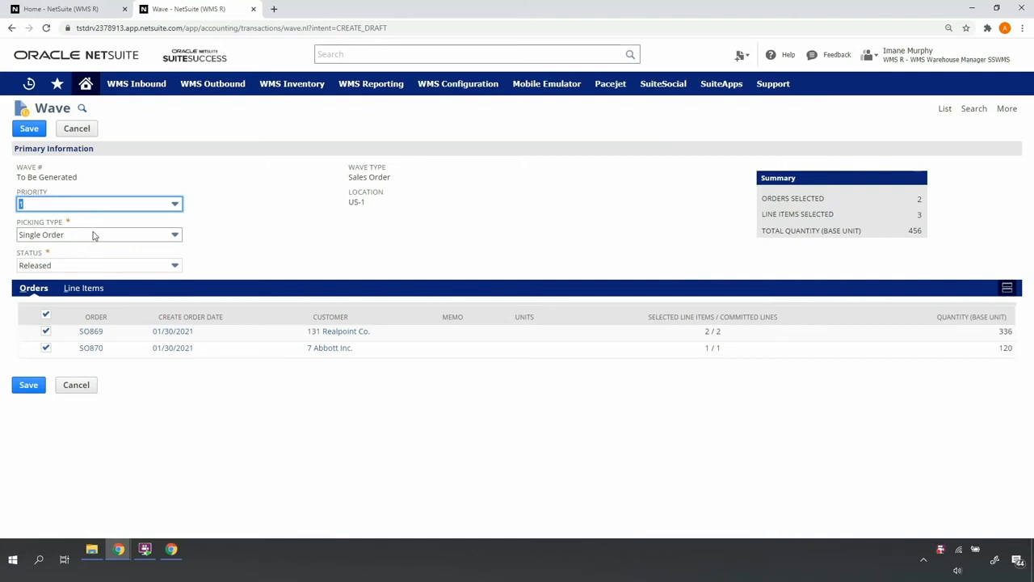
left_click(98, 265)
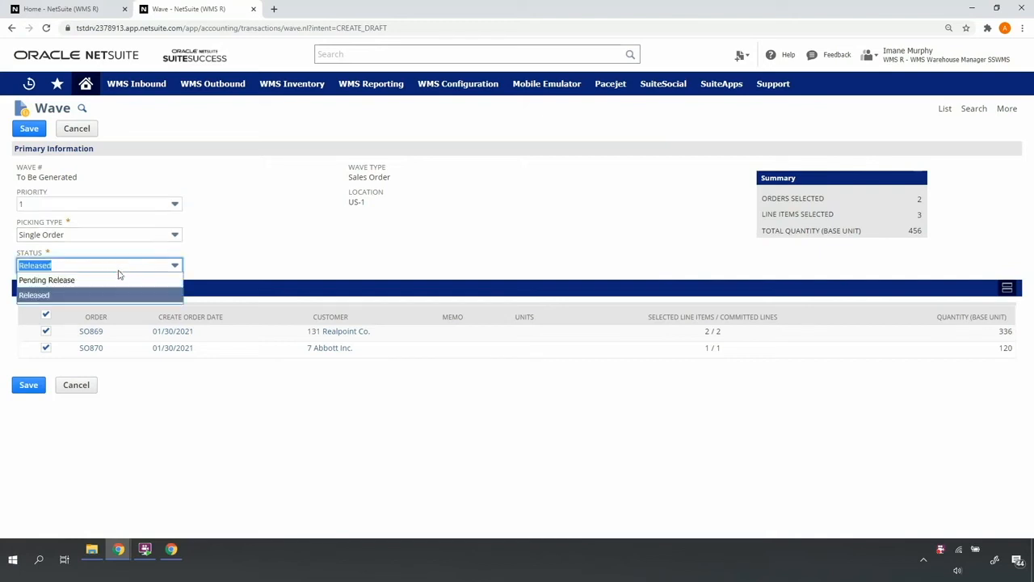
left_click(46, 280)
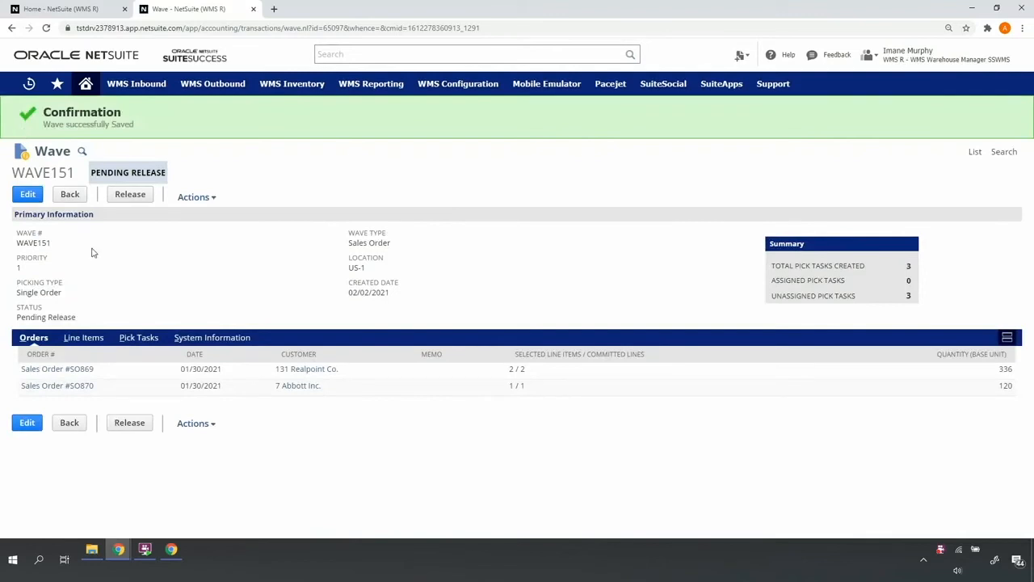
left_click(26, 194)
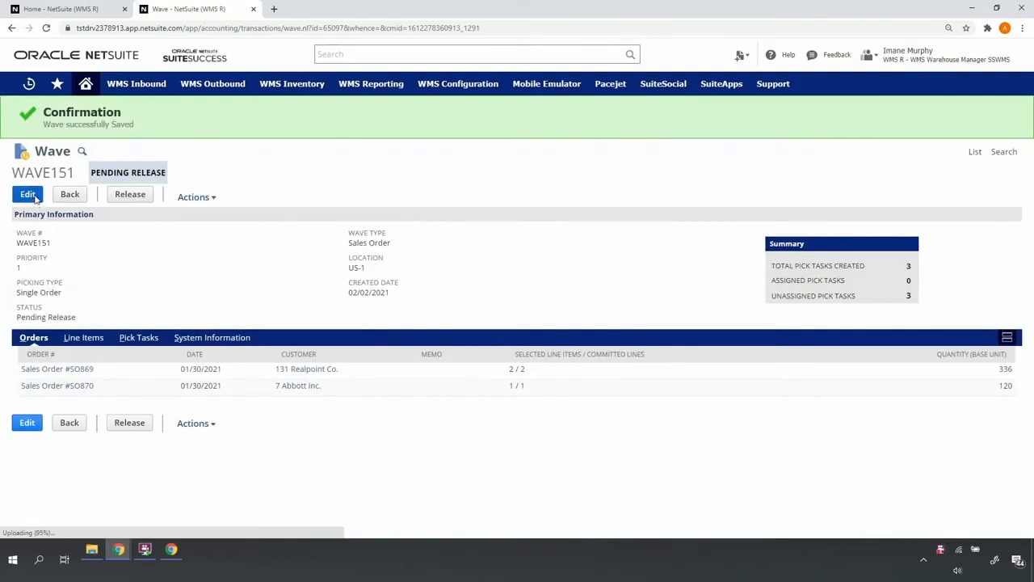
left_click(26, 194)
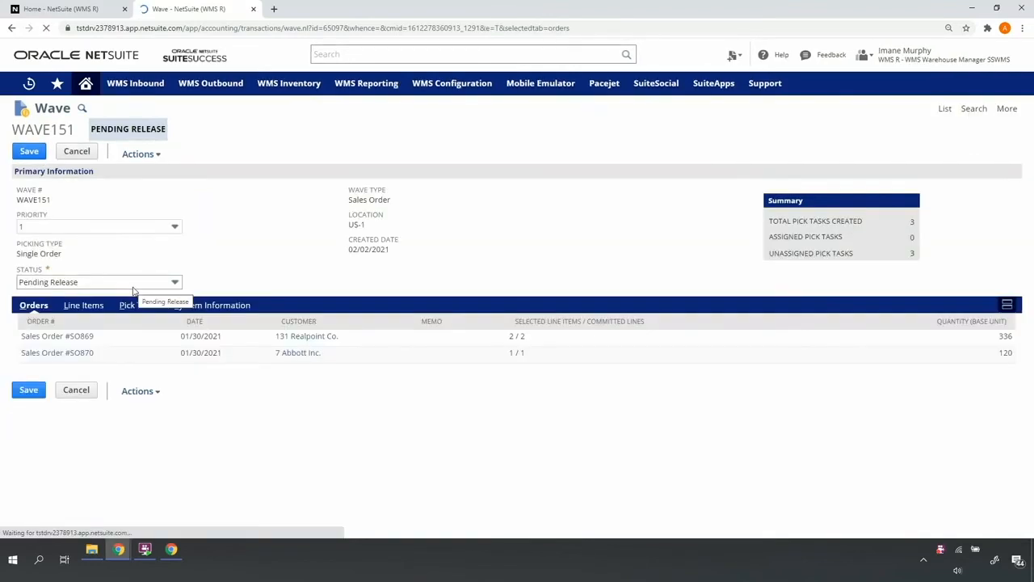
left_click(139, 303)
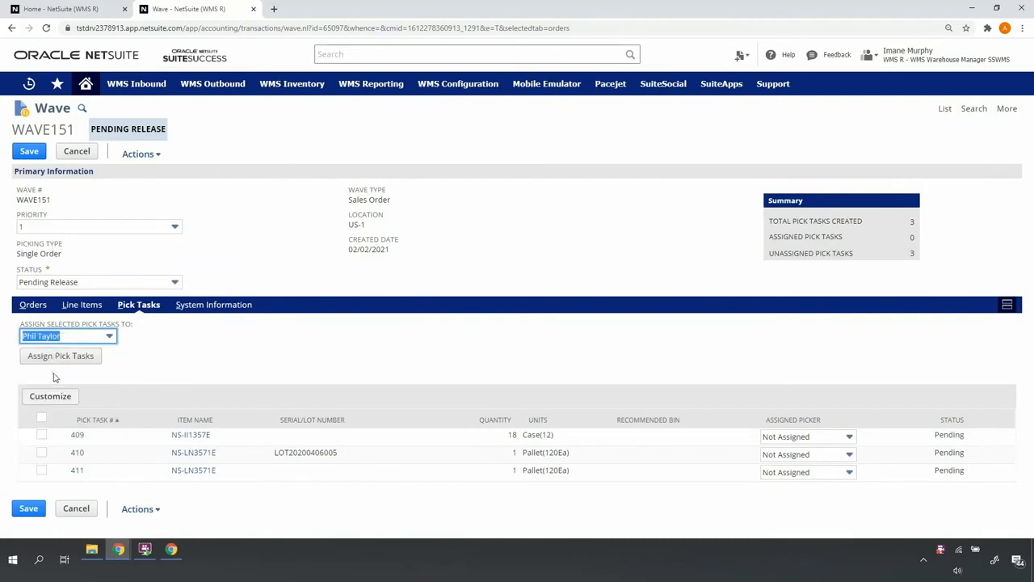
left_click(42, 420)
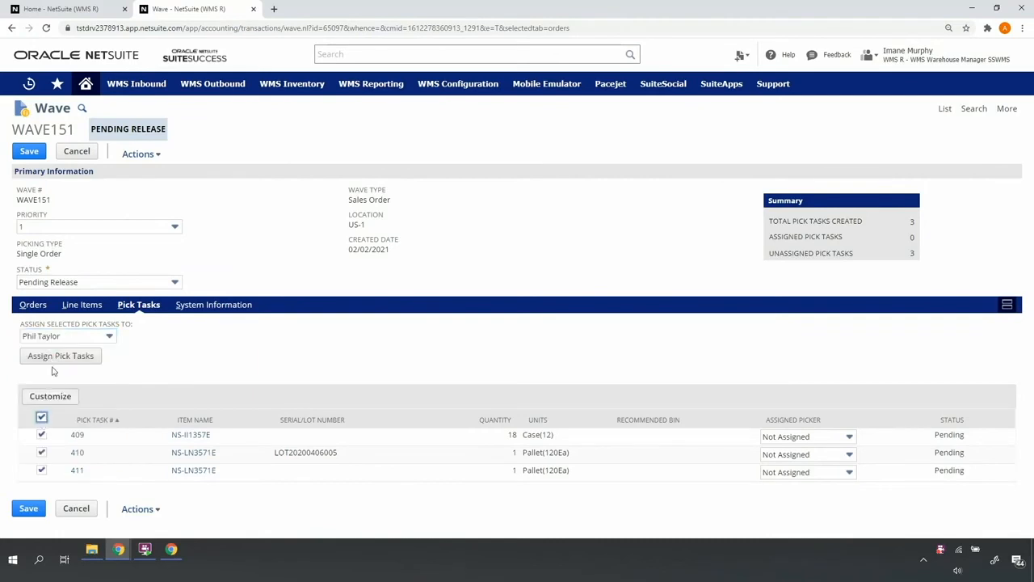
left_click(62, 355)
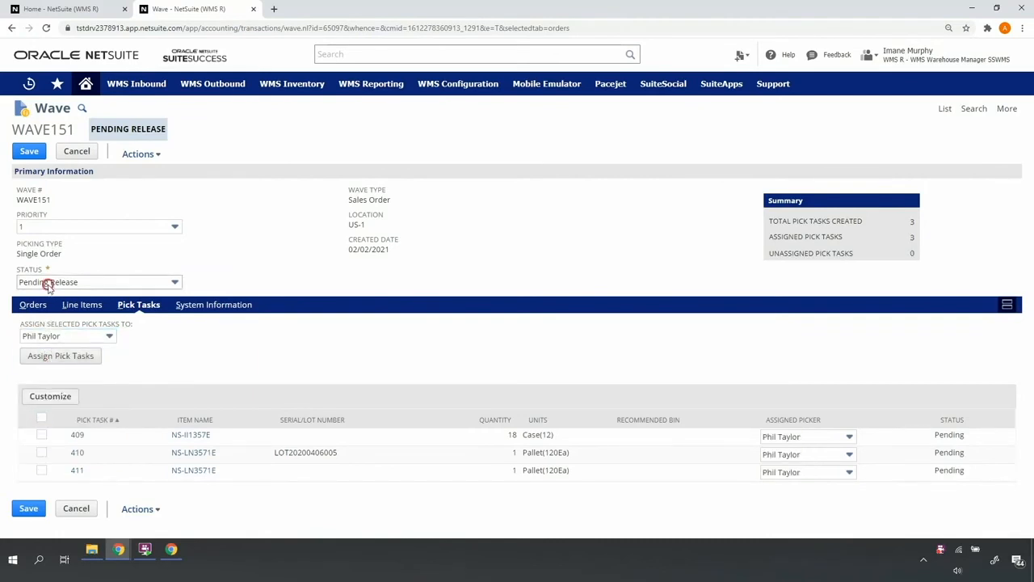
- Set WAVE151's status to Released and save it
left_click(29, 152)
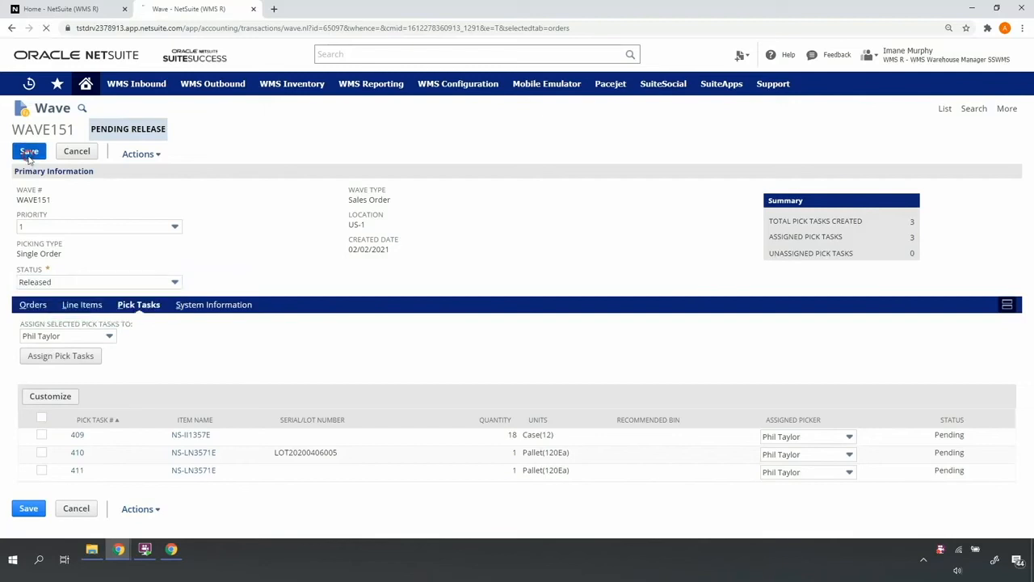
left_click(29, 152)
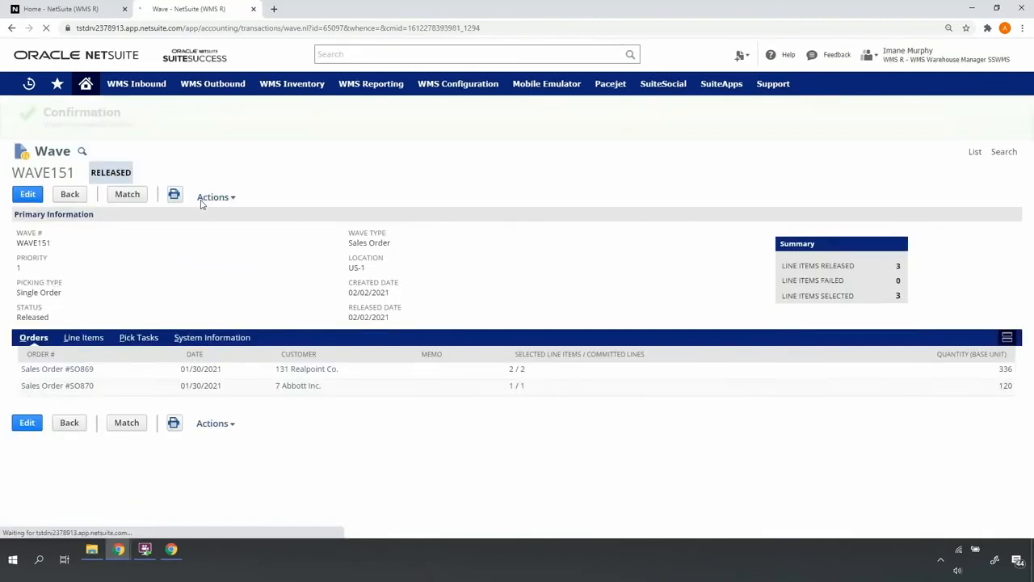
left_click(139, 338)
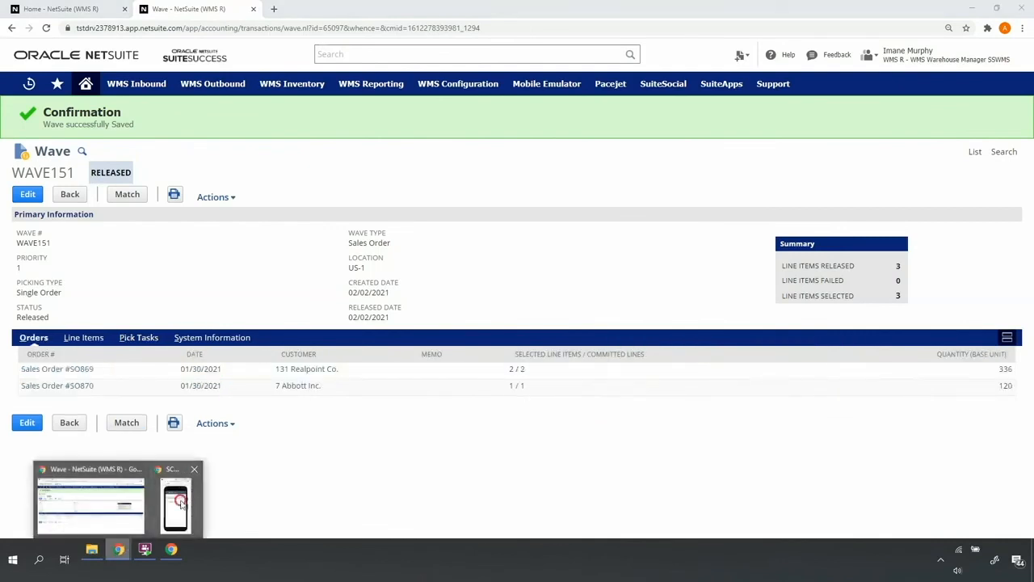
left_click(174, 501)
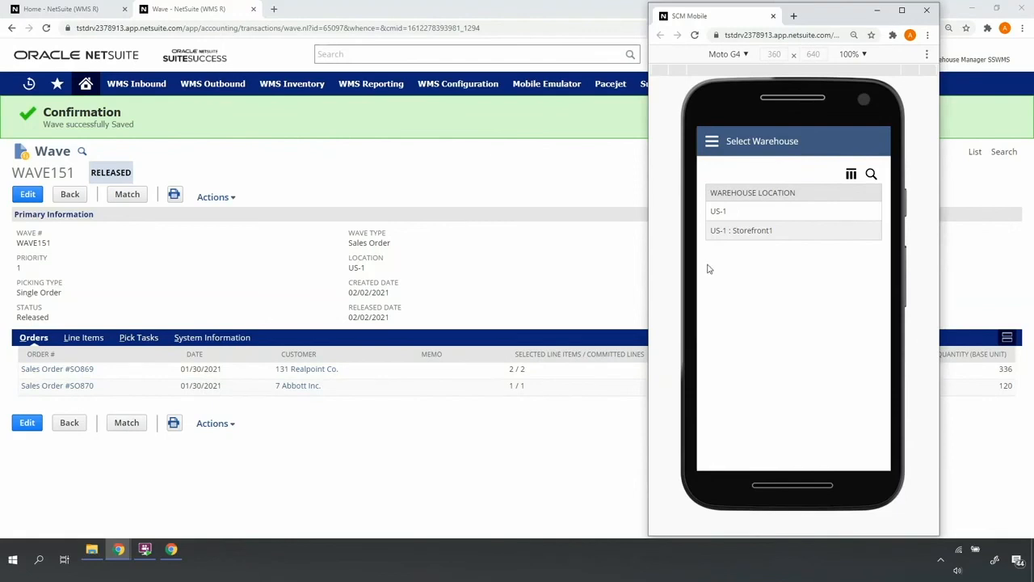
- Choose warehouse US-1 and start Single Order Picking to list open sales orders
left_click(717, 210)
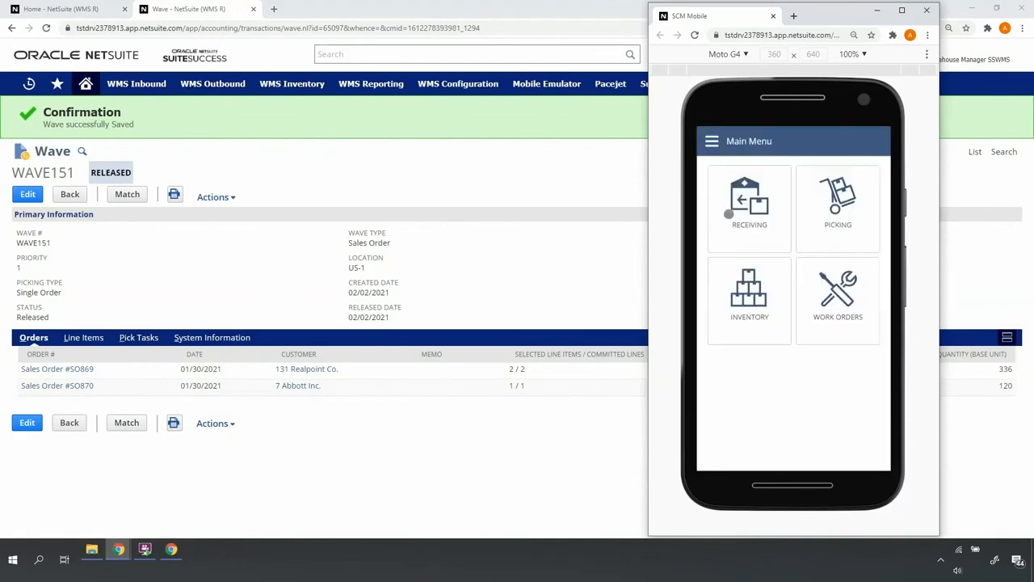
left_click(837, 206)
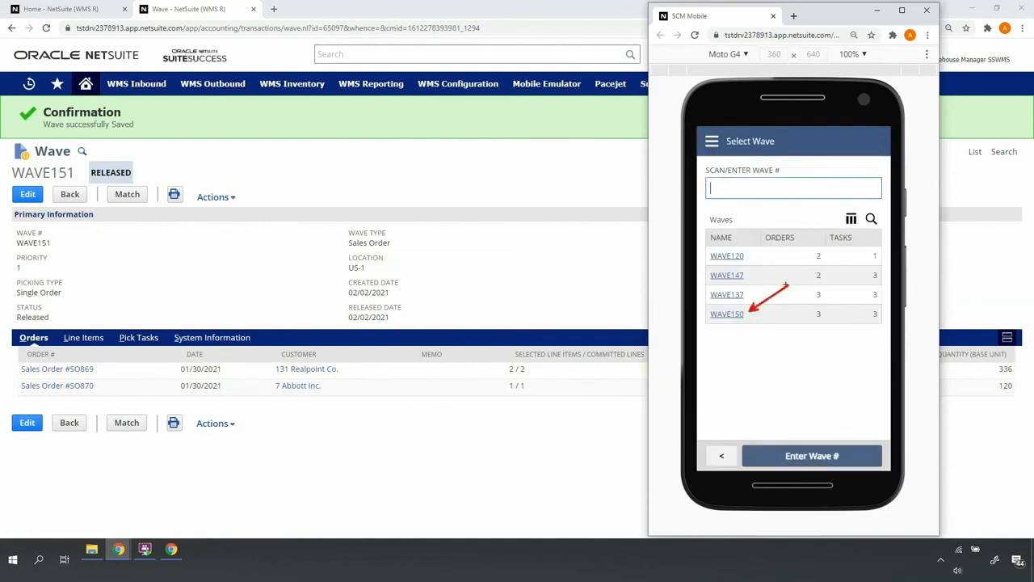
left_click(711, 141)
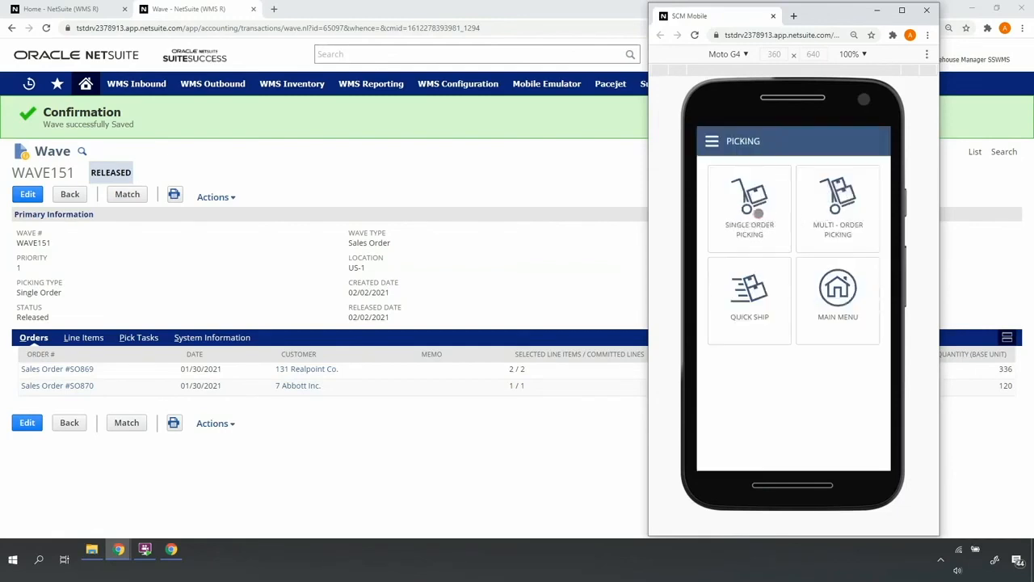
left_click(749, 206)
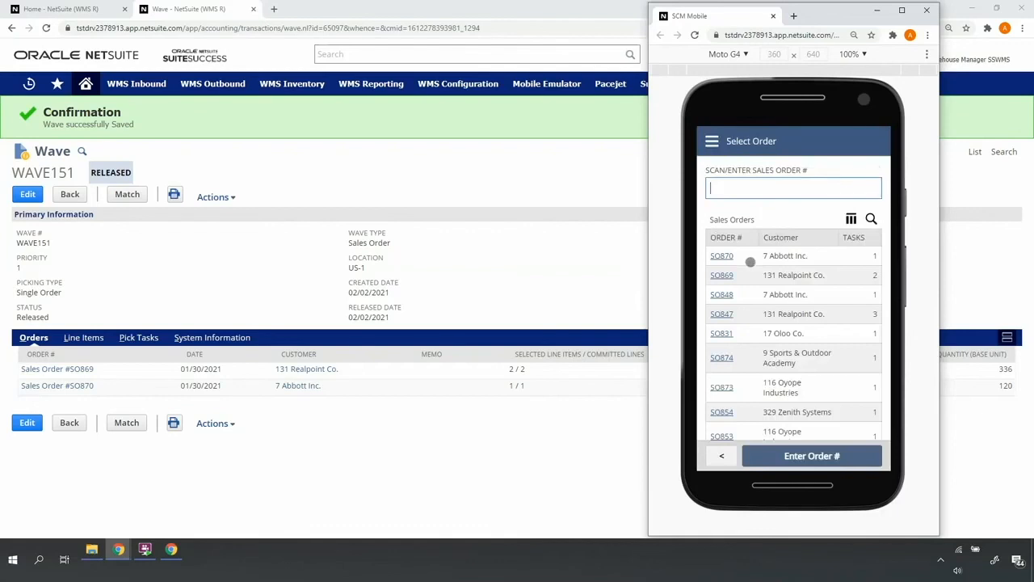